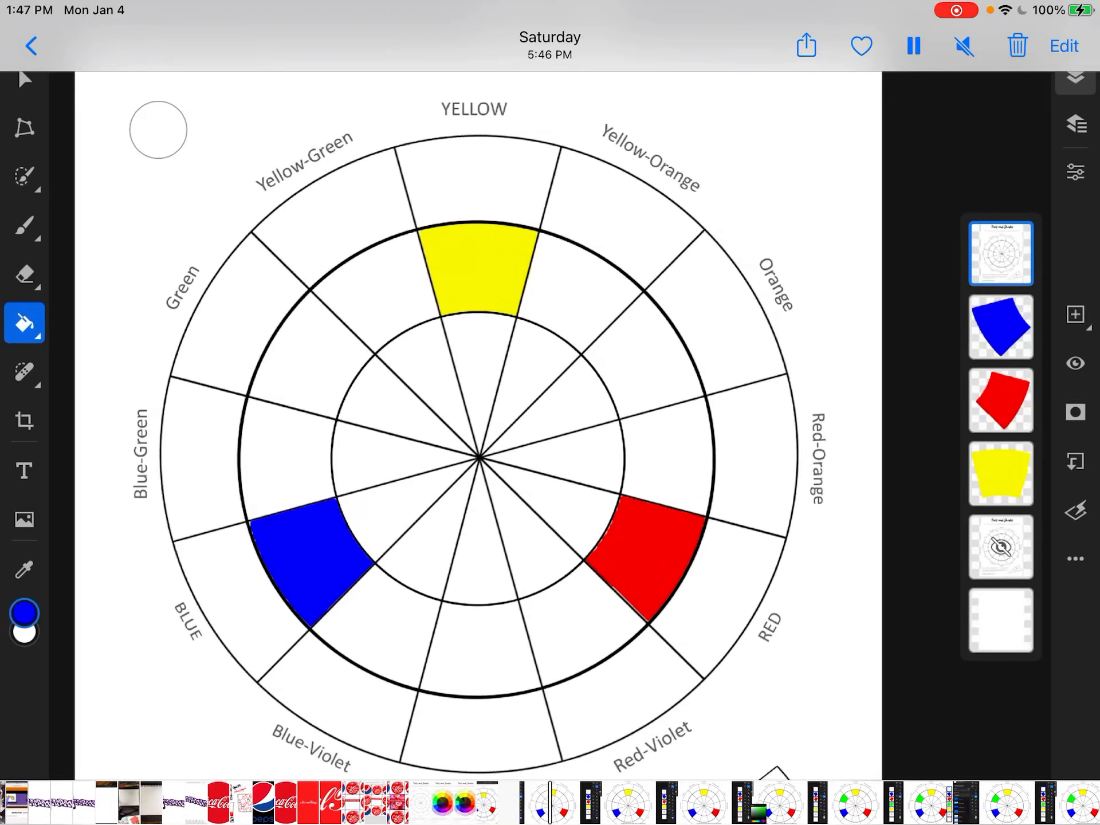
Select the Green wedge, set the picker to bright green and fill it on a new layer
click(24, 175)
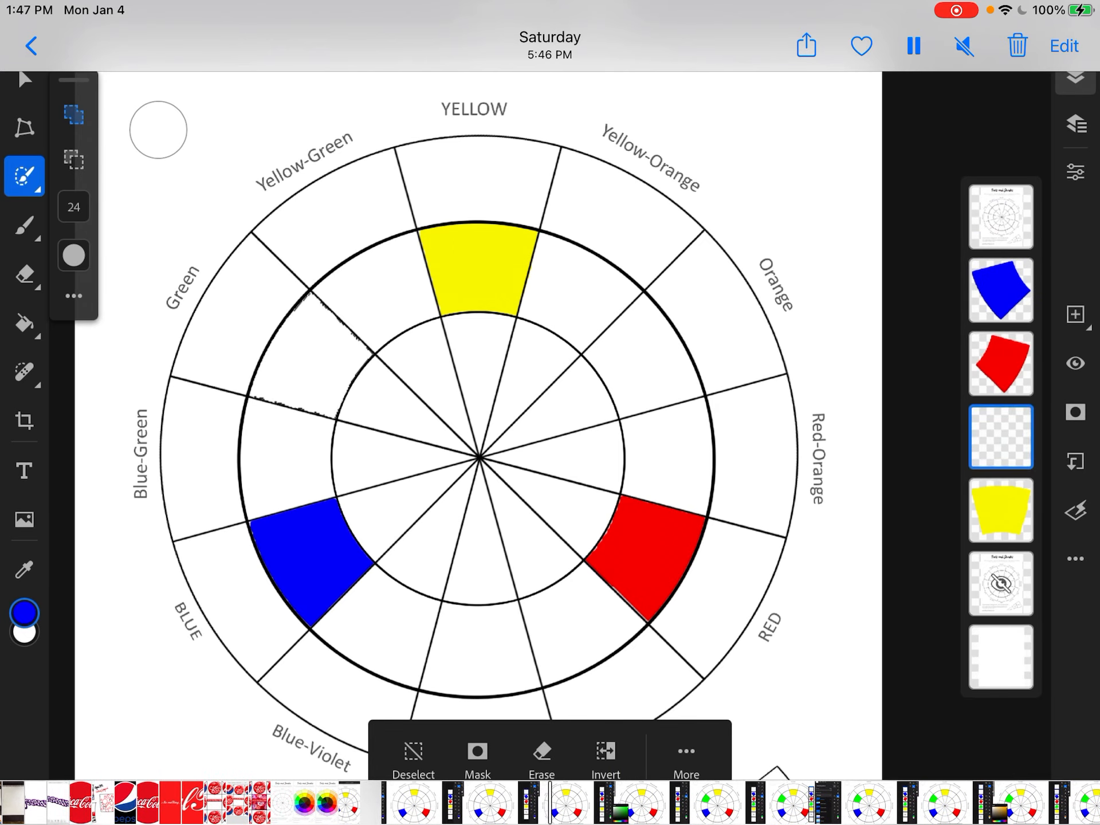
click(24, 612)
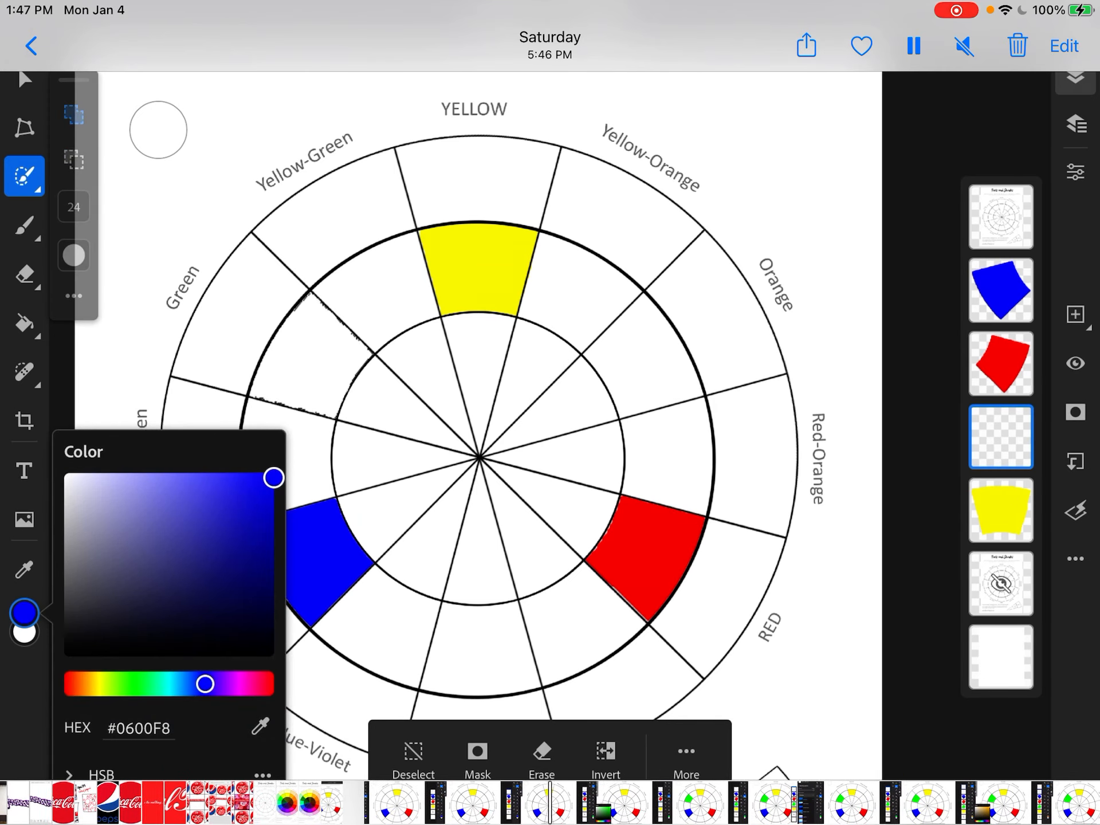
drag(205, 684, 135, 684)
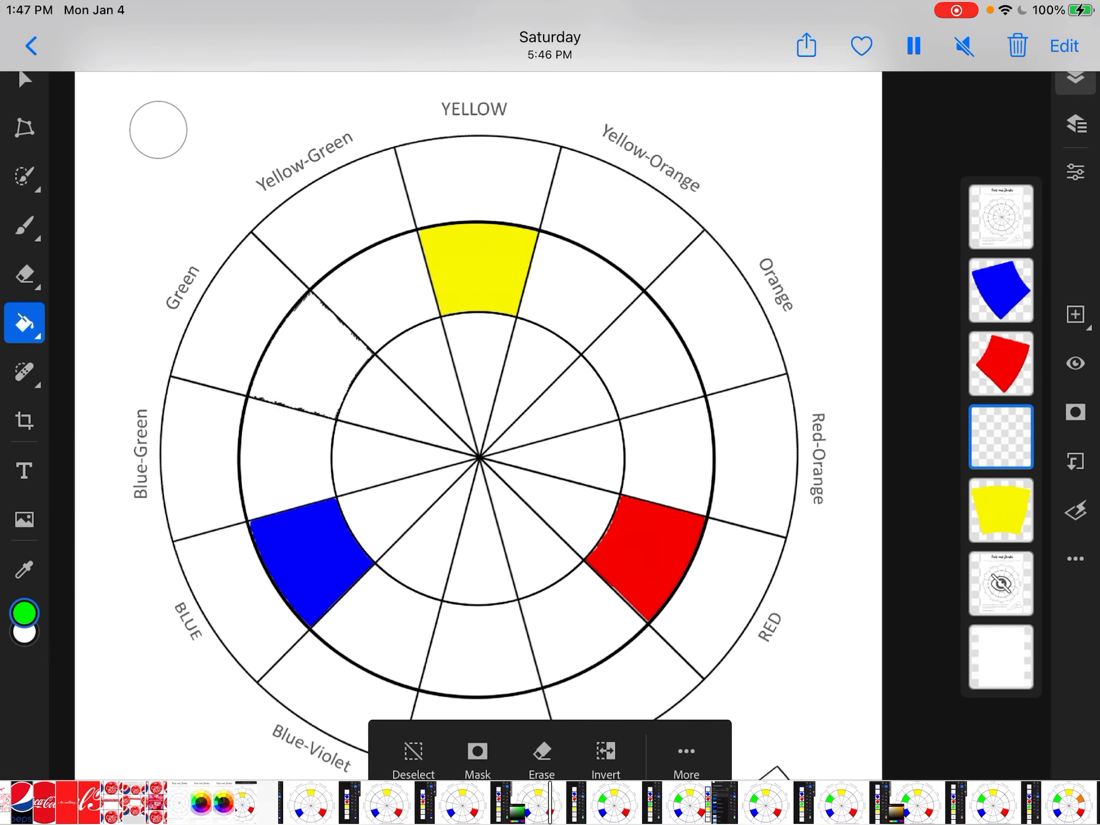
click(323, 364)
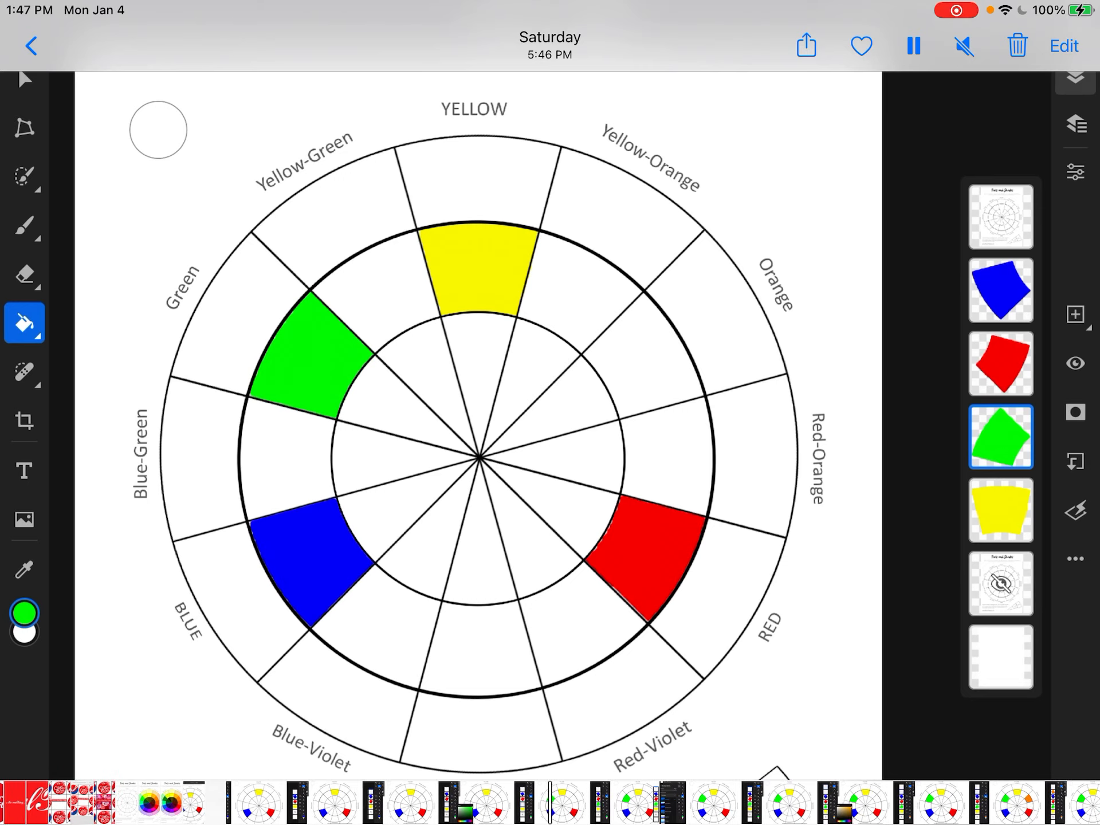
click(999, 218)
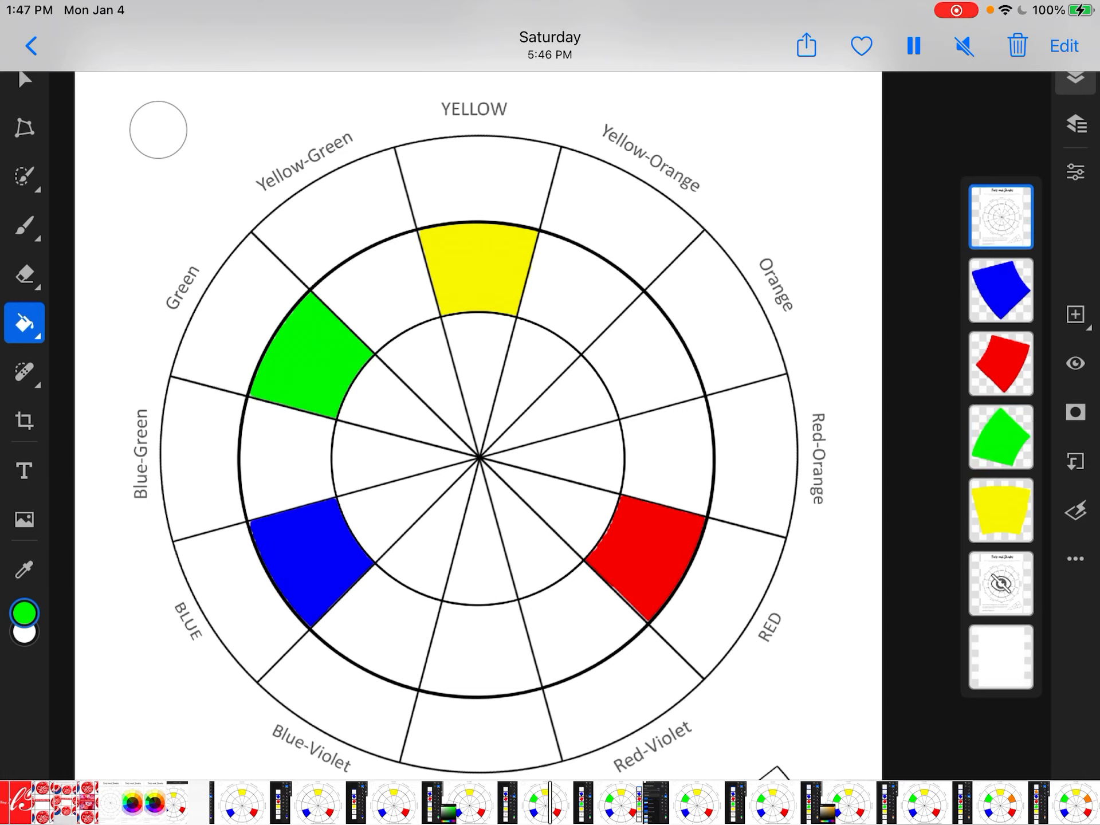
click(1075, 172)
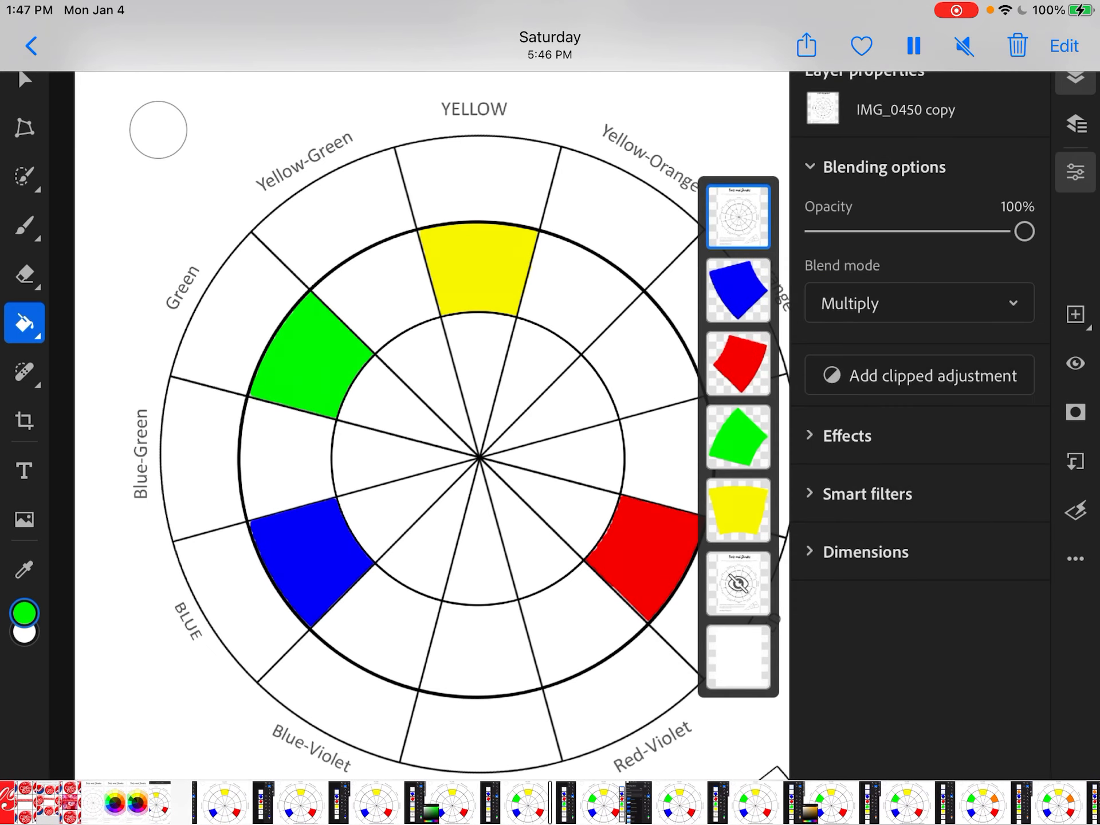
click(918, 302)
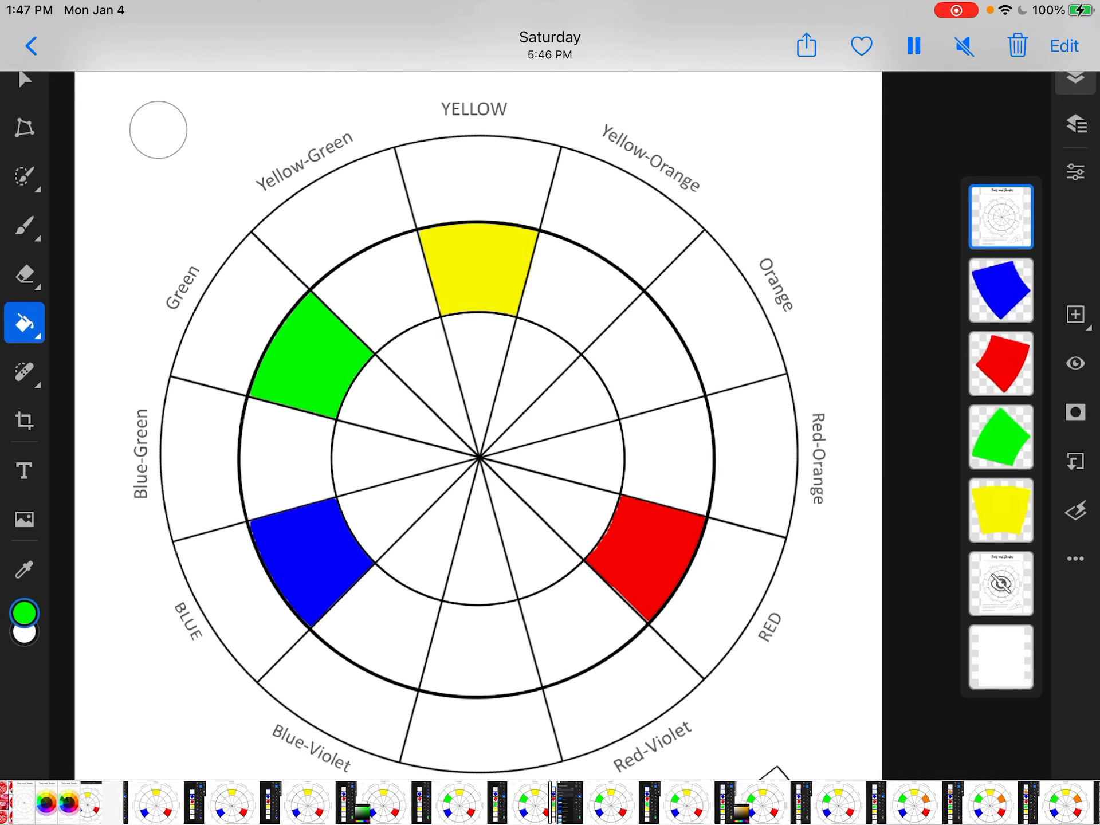
click(998, 217)
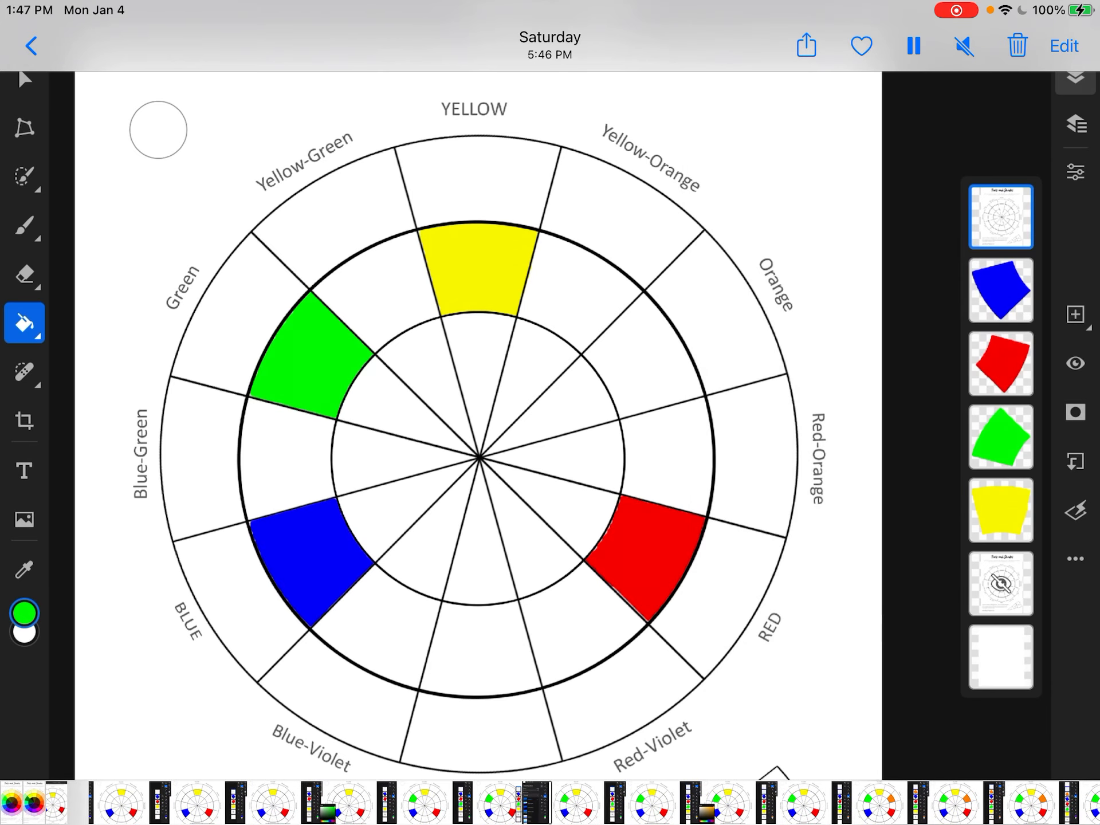
Select the Orange wedge on a new layer and shift the fill colour from green to orange
click(24, 175)
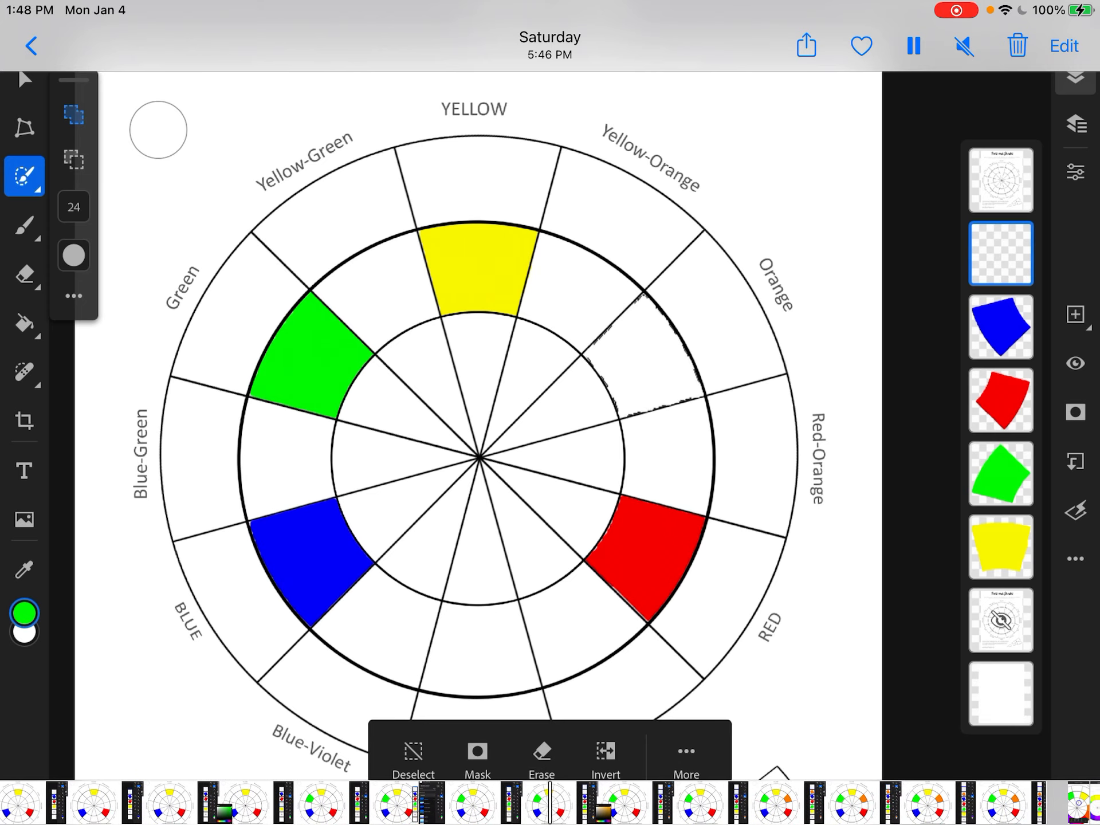
click(24, 611)
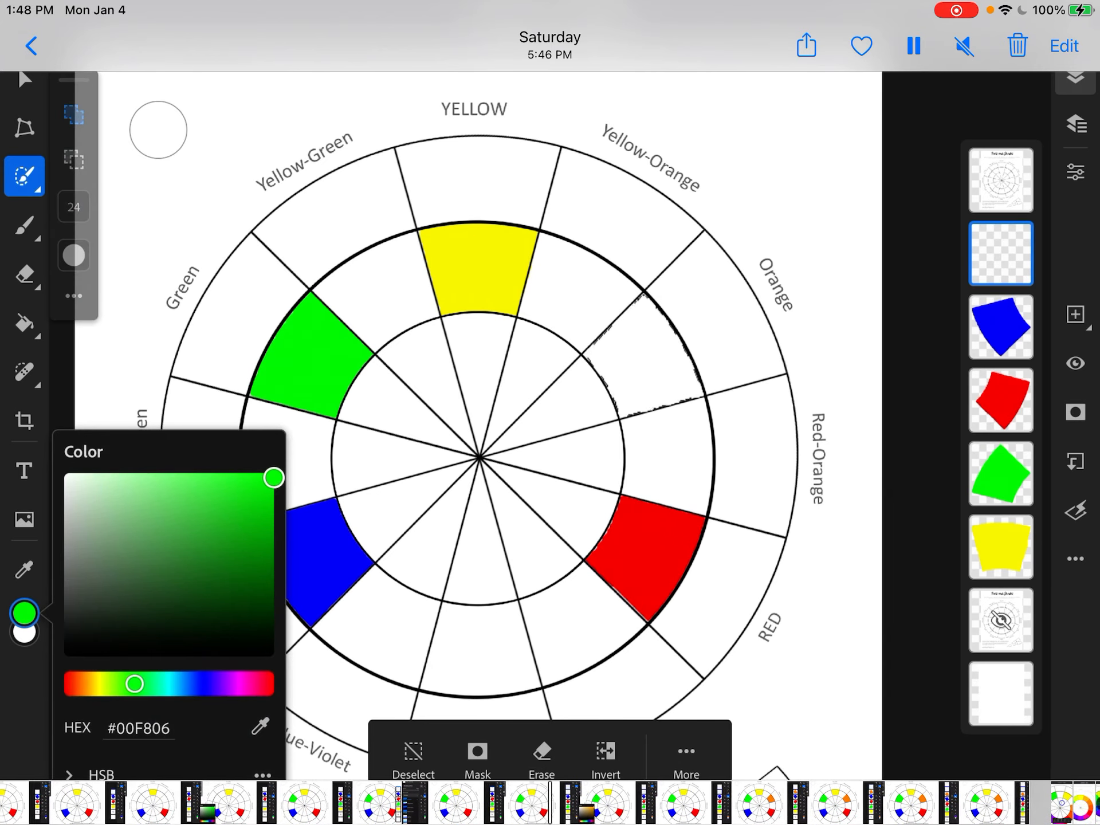
drag(133, 684, 87, 683)
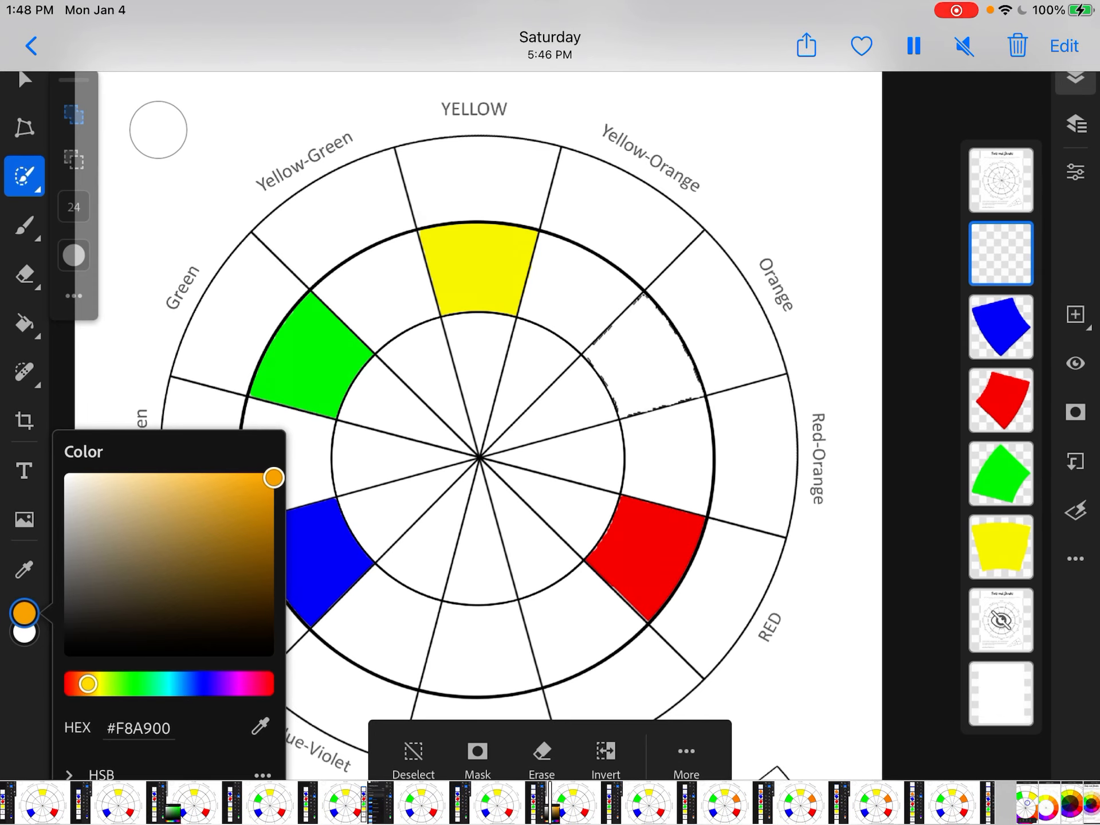
drag(87, 685, 76, 685)
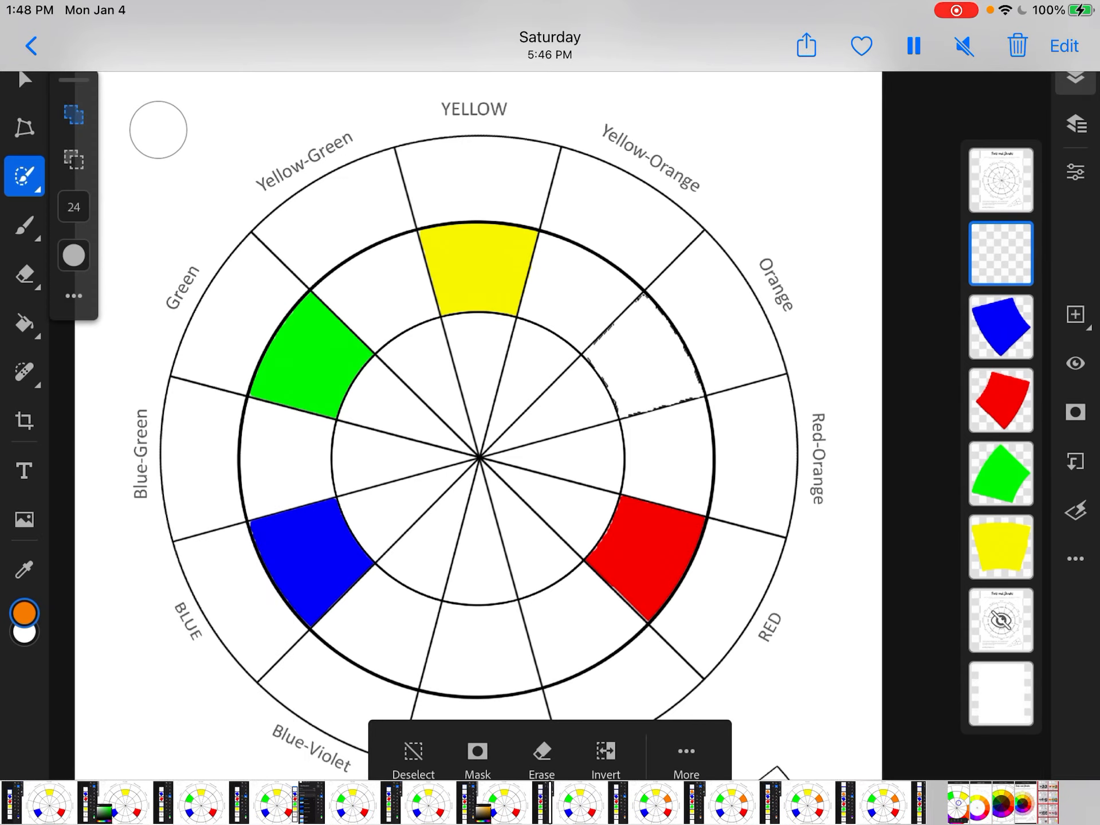
Fill the Orange wedge, deselect it and return to the line art layer
click(24, 323)
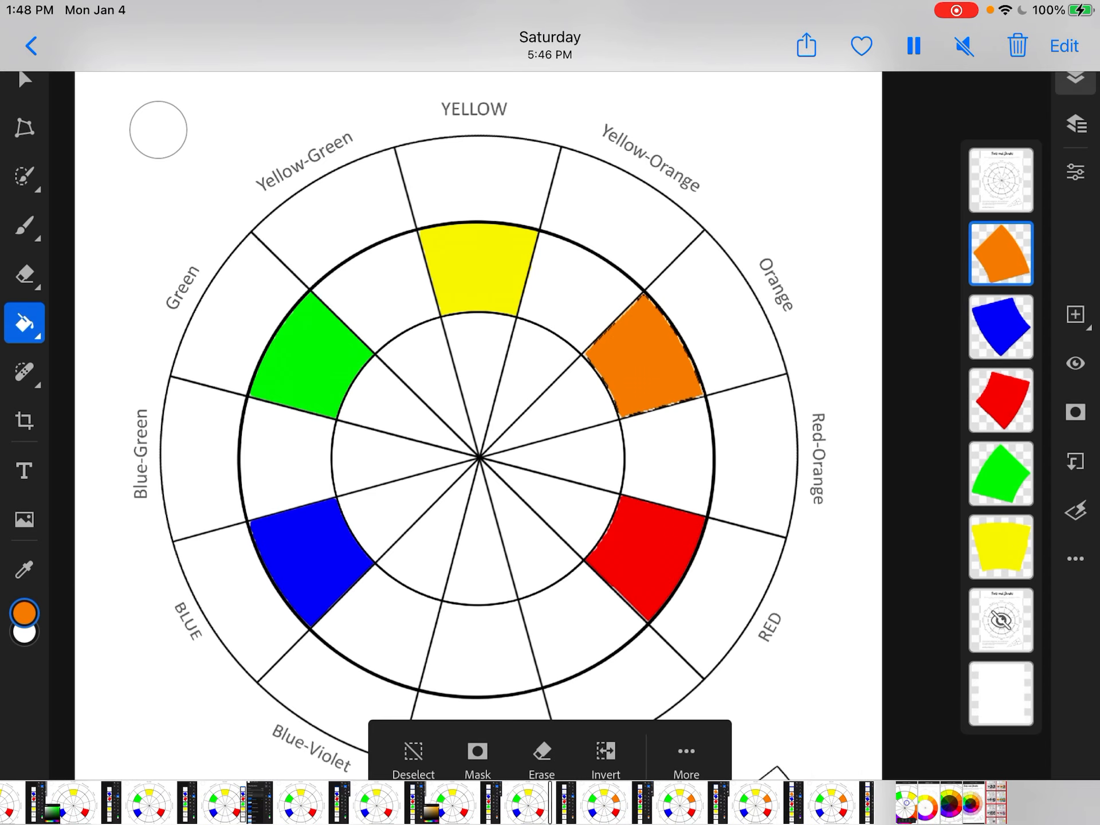
click(412, 750)
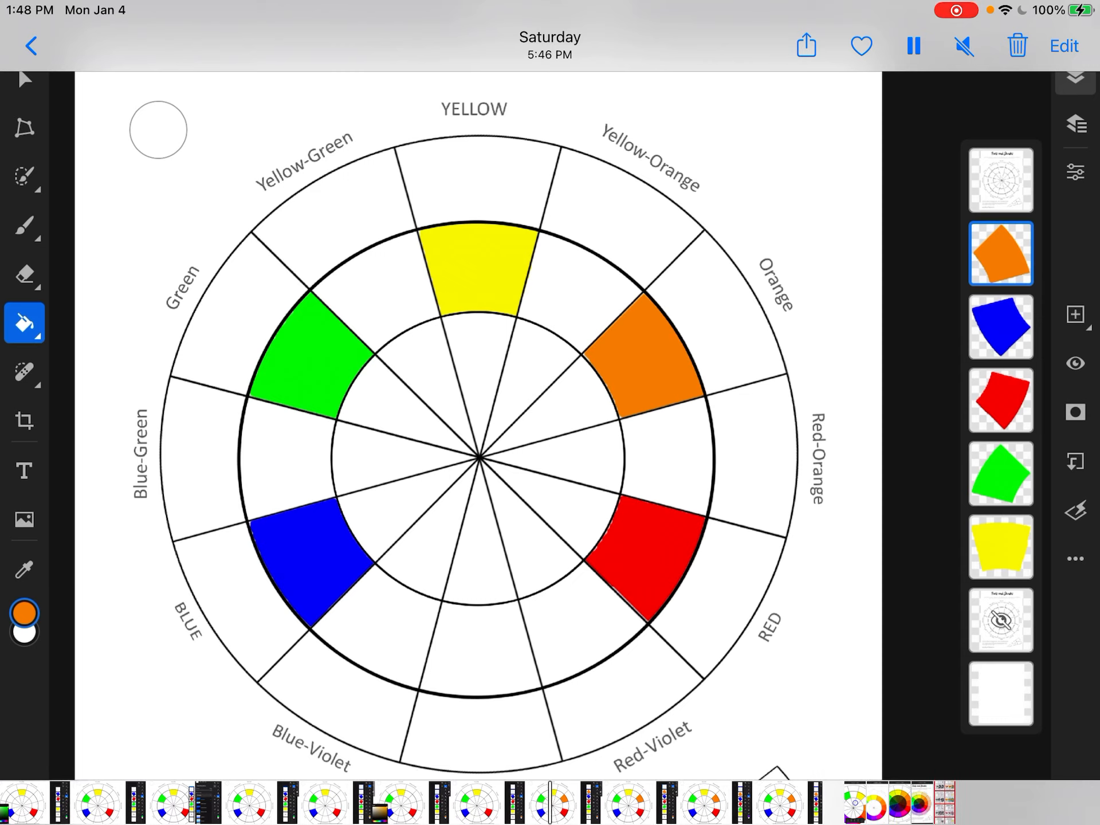
click(999, 179)
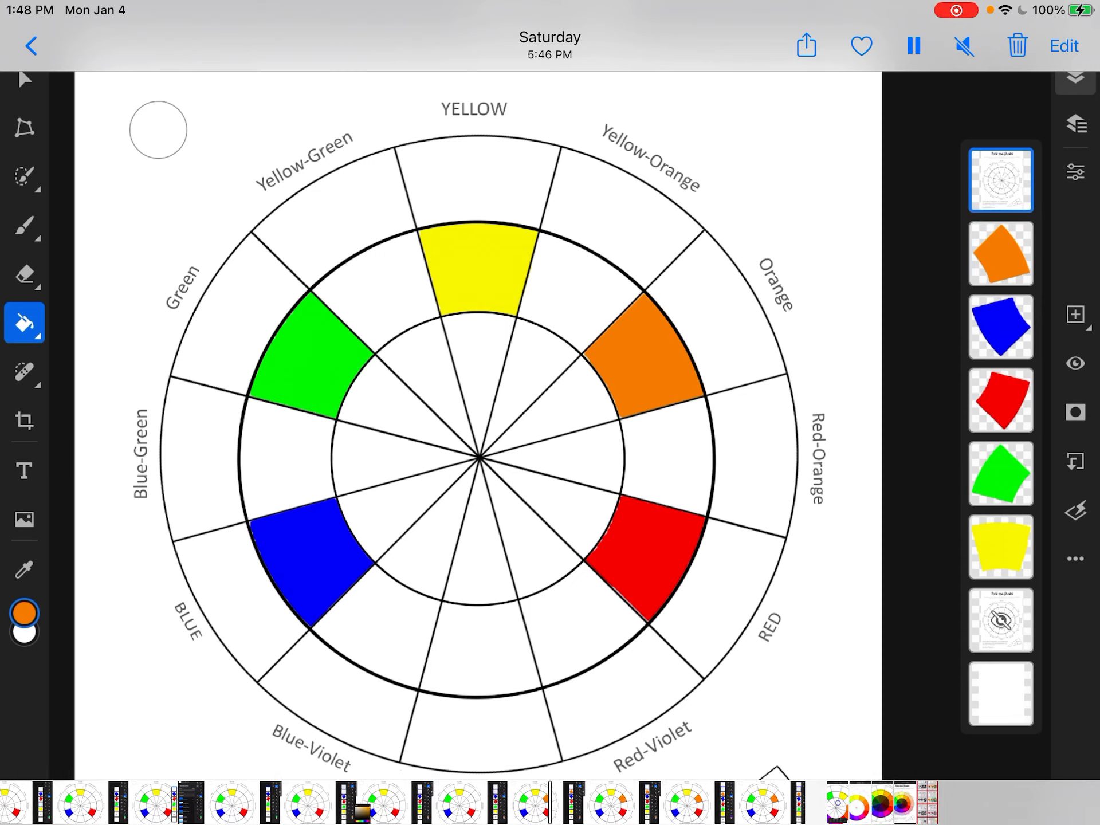
Select the Violet wedge on a new layer and shift the fill colour from orange to violet
click(24, 176)
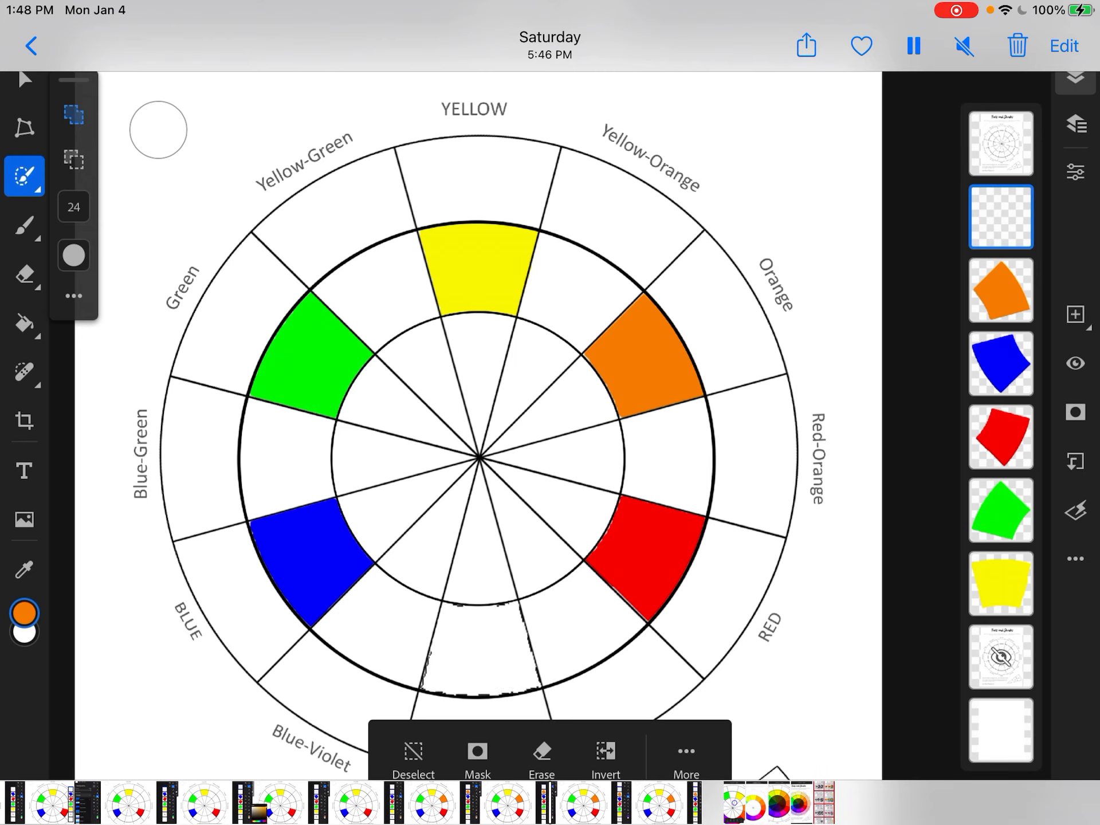
click(24, 614)
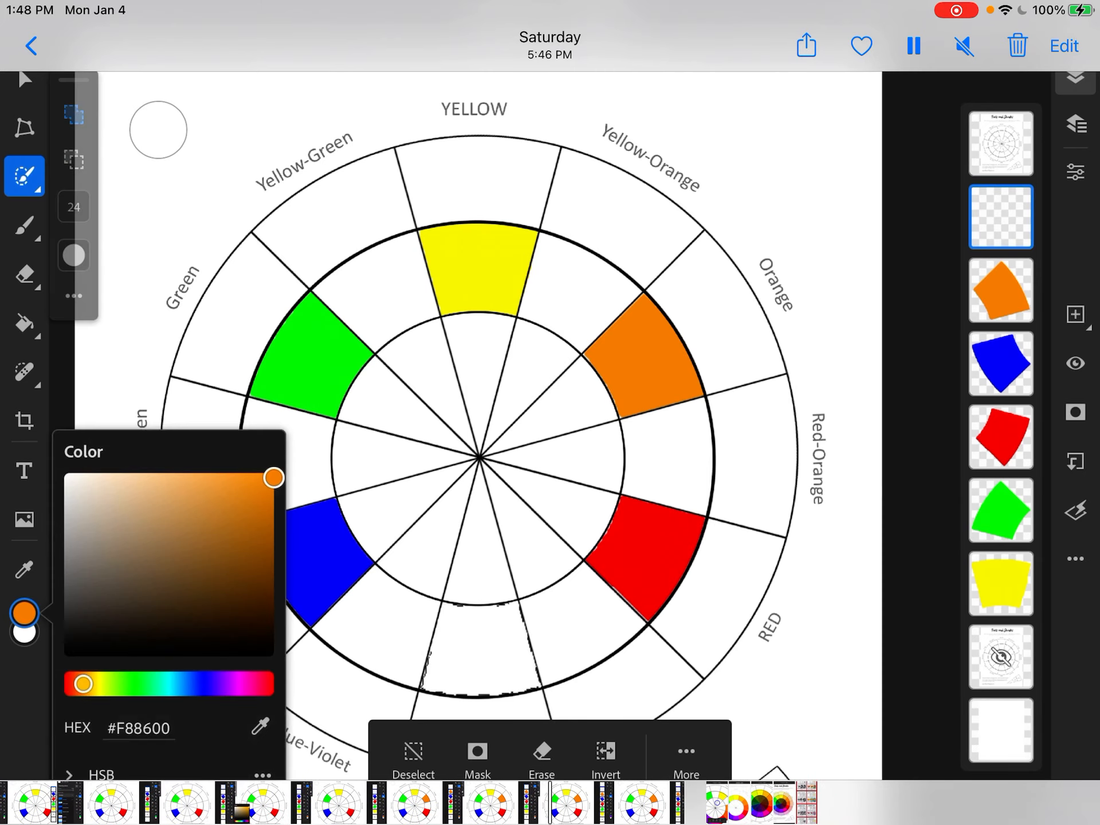
drag(84, 685, 227, 685)
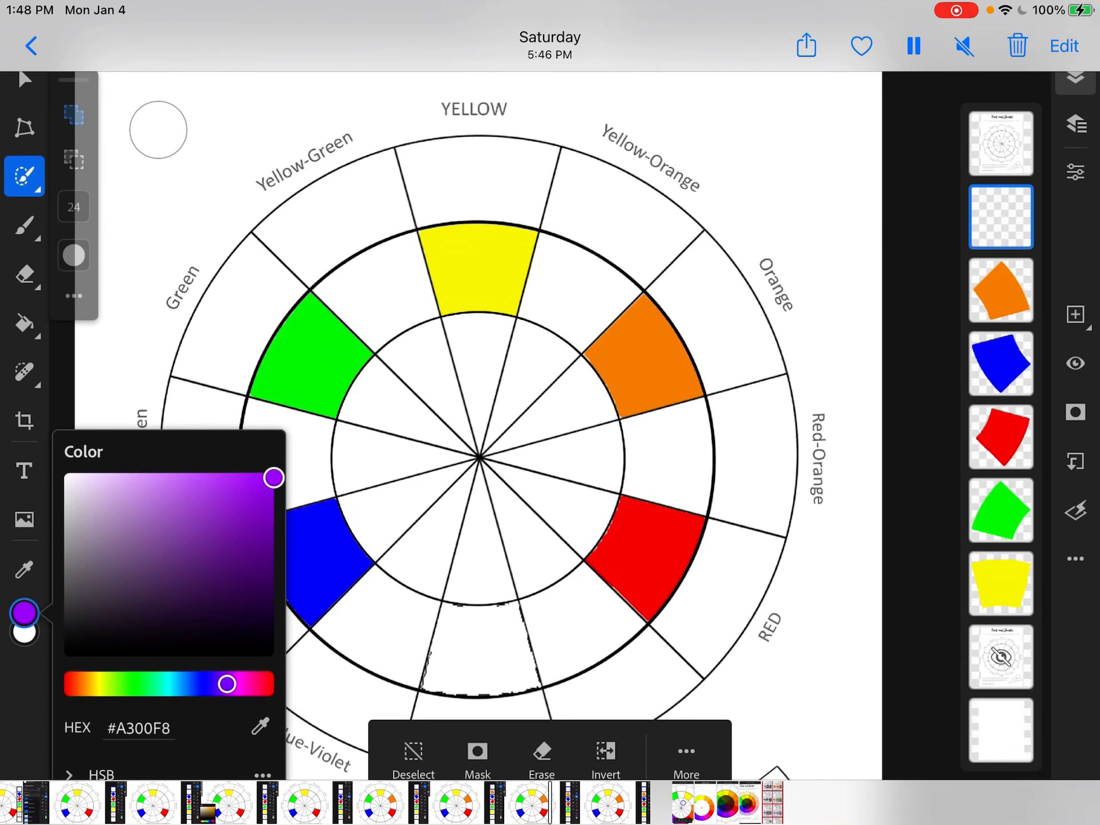
Fill the Violet wedge with violet and clear the selection
click(24, 323)
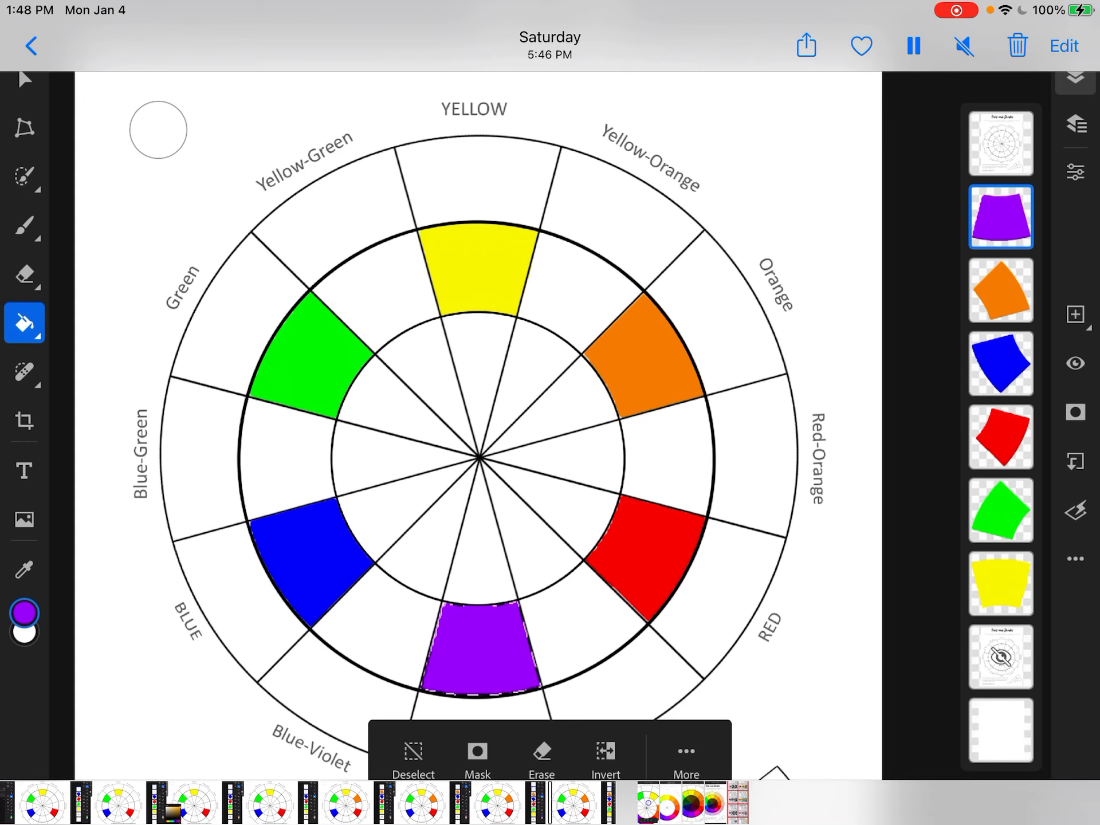
click(413, 757)
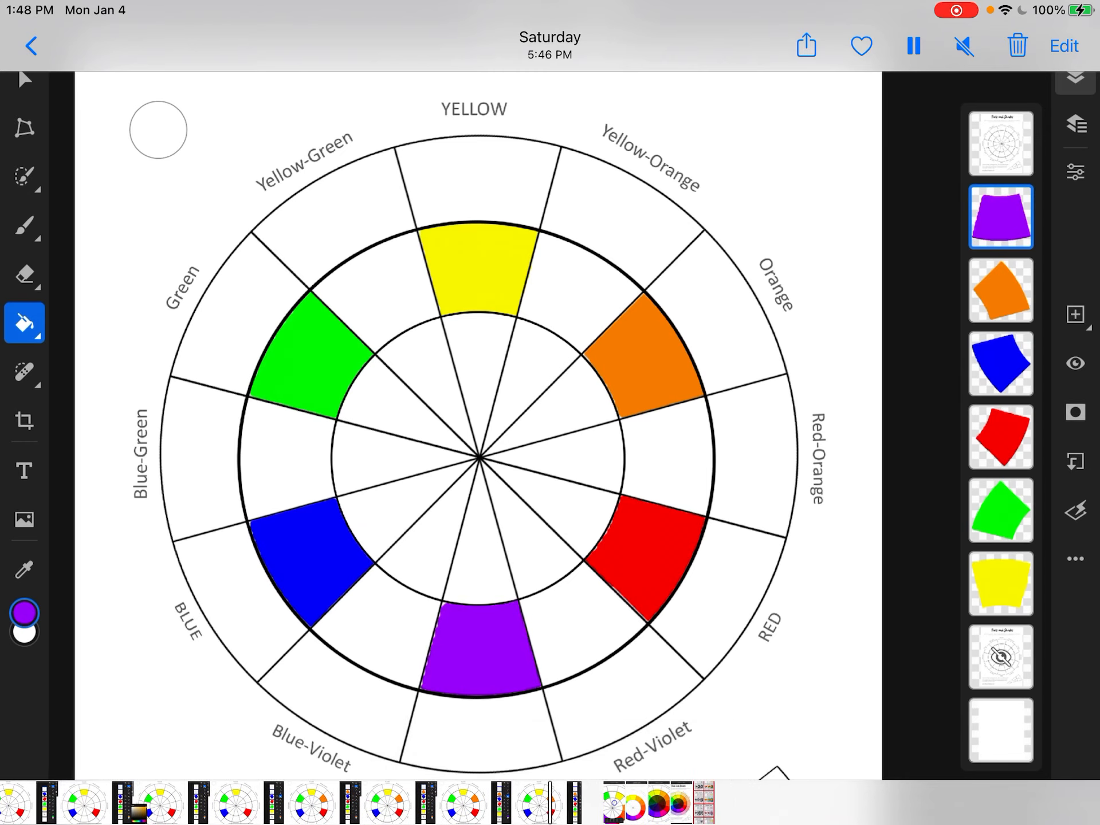
click(911, 46)
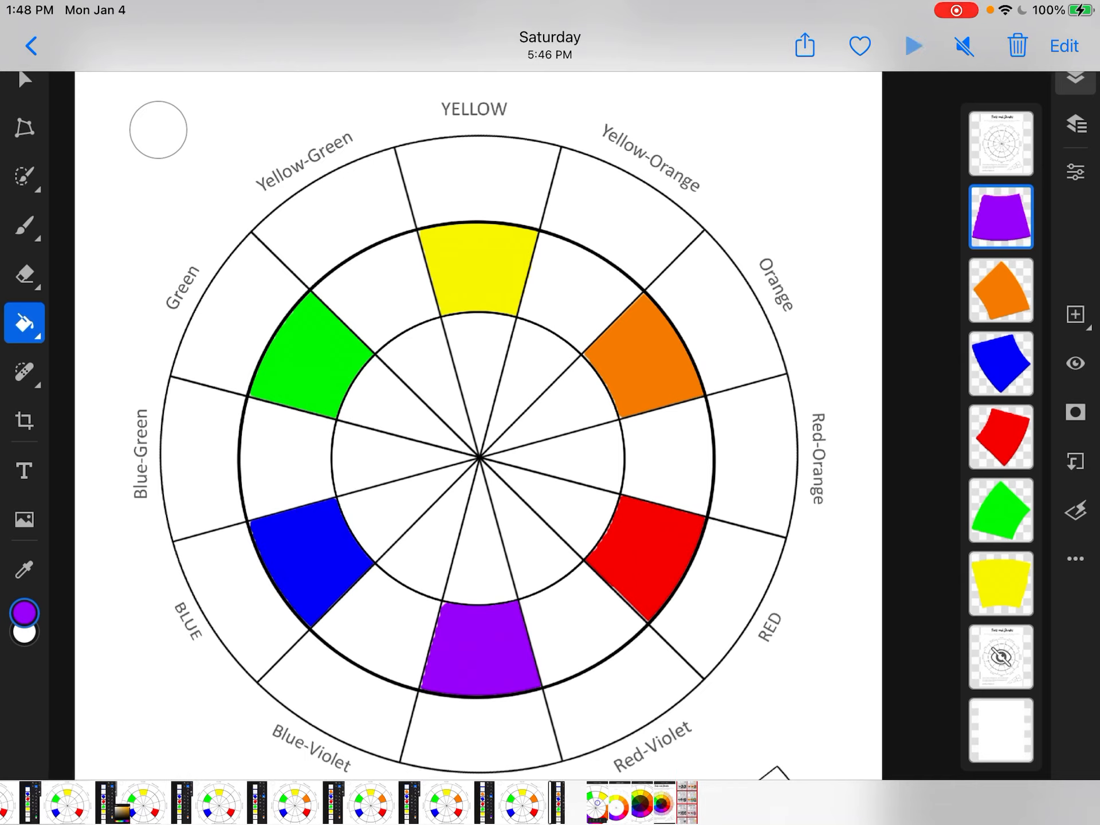
click(913, 45)
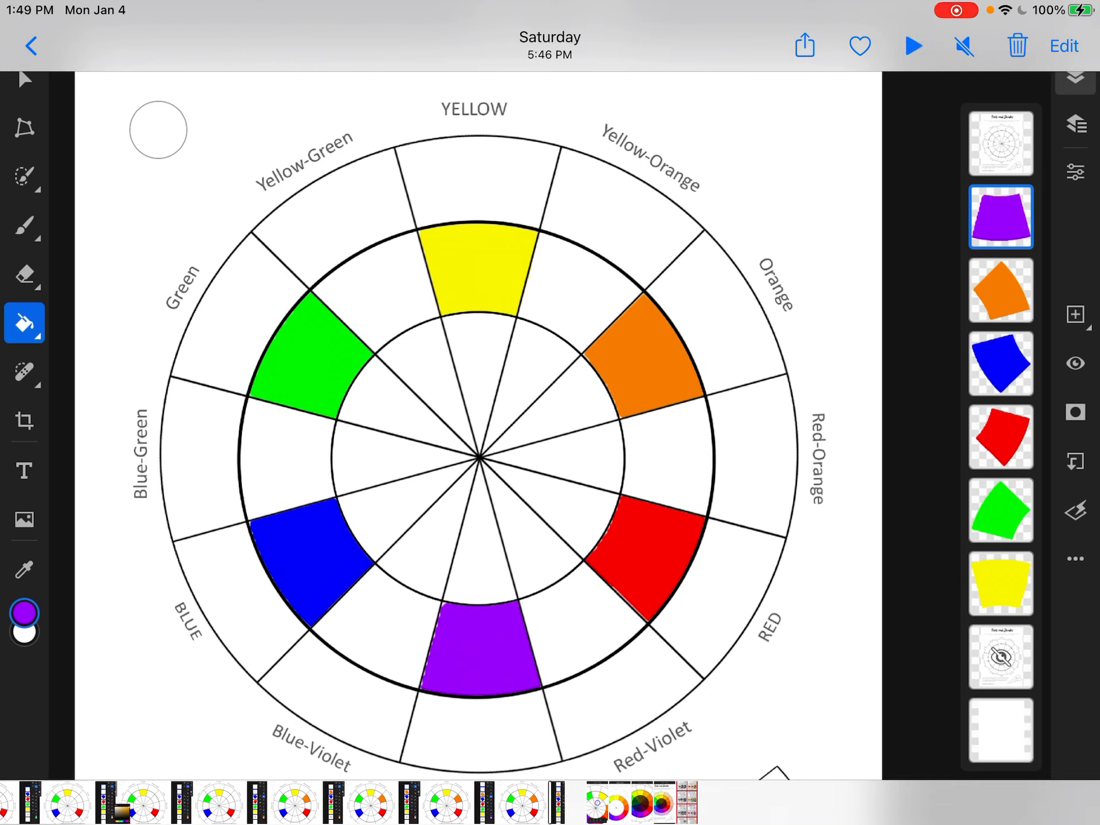